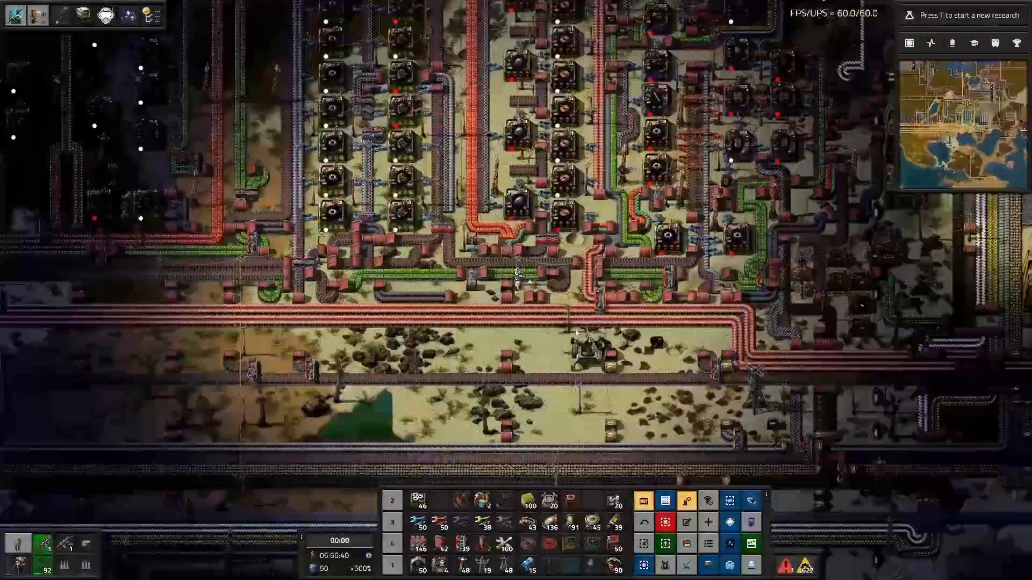
Step: Scroll to compare the train stop's new Circuit connection panel with the older layout
scroll(down, 3)
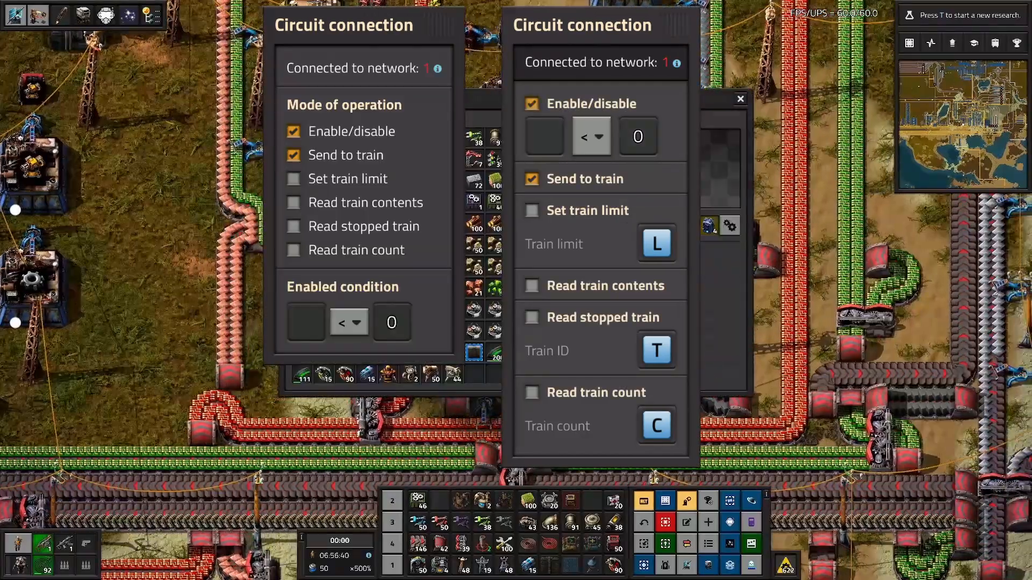
Step: Close both Circuit connection windows and bring the rail-side assembler outpost back into view
click(293, 179)
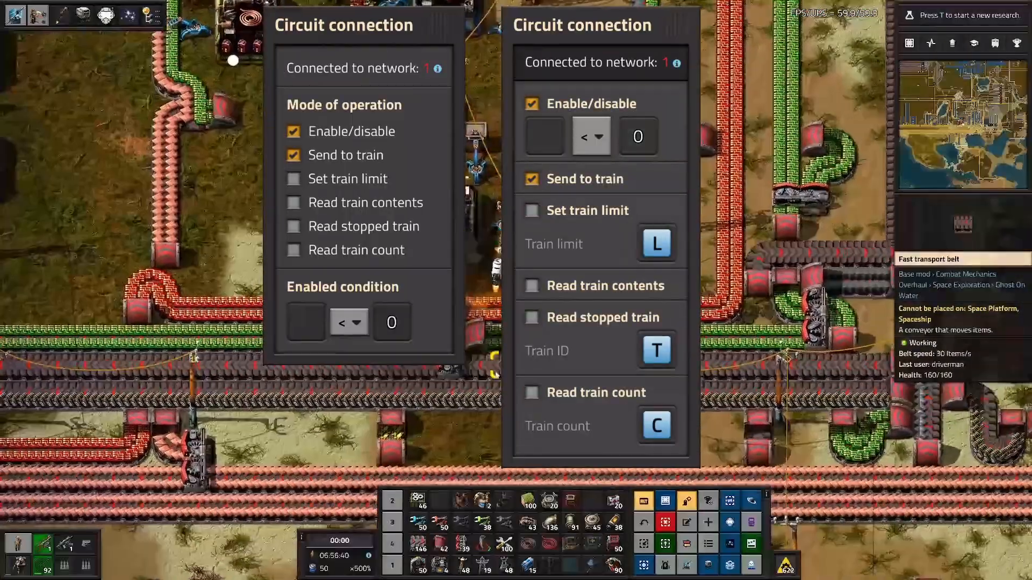
click(294, 179)
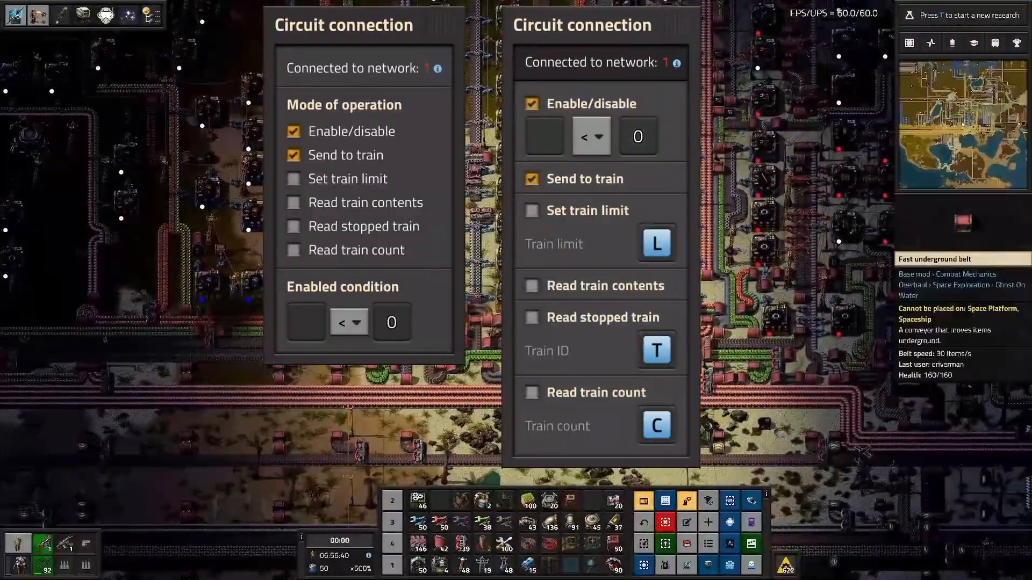
click(294, 178)
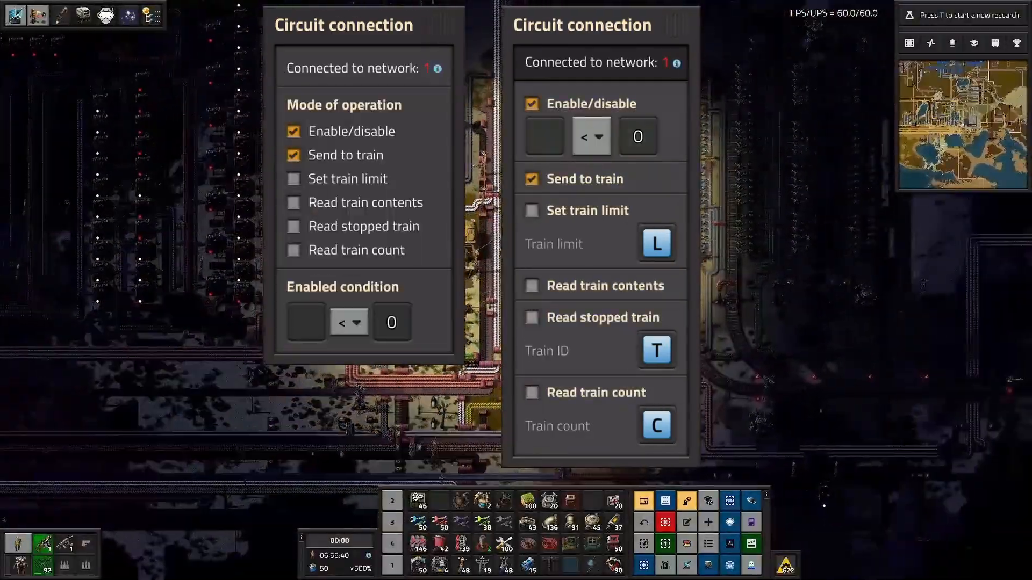
click(293, 178)
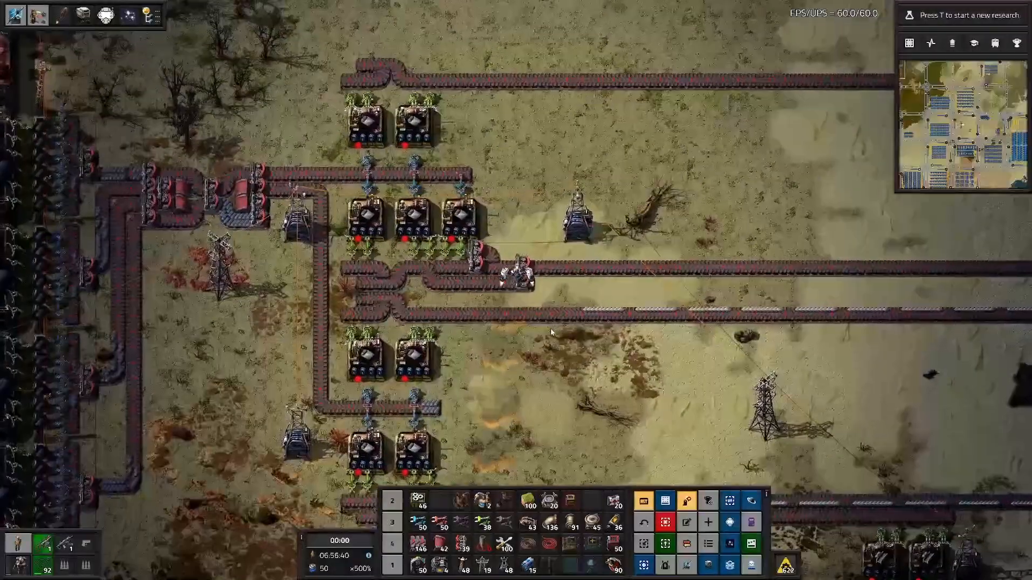
Step: Open the decider combinator with AND/OR conditions on three signals and two outputs
click(474, 267)
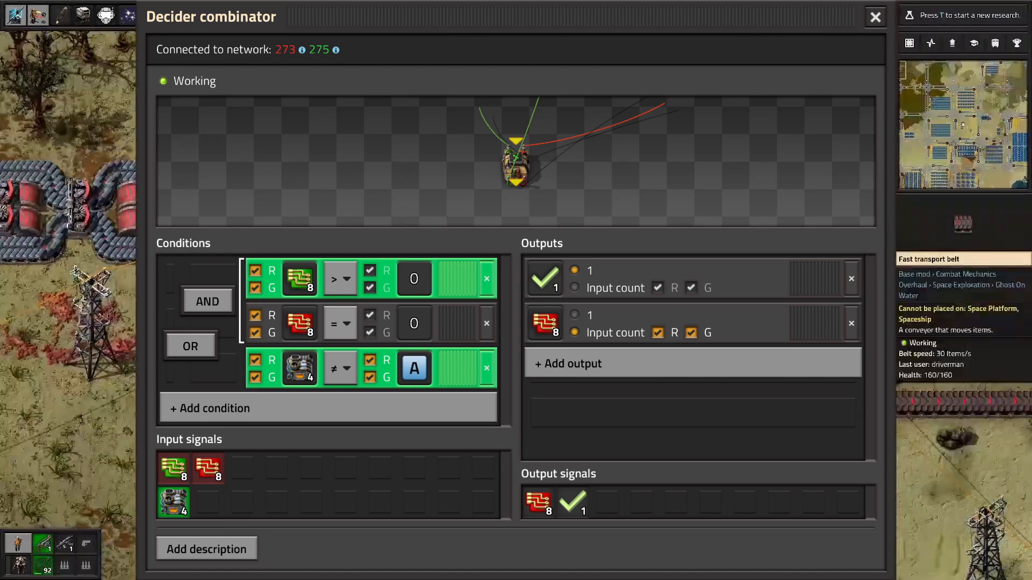
Step: Close the first decider and open the power-below-20 emergency decider combinator
click(874, 16)
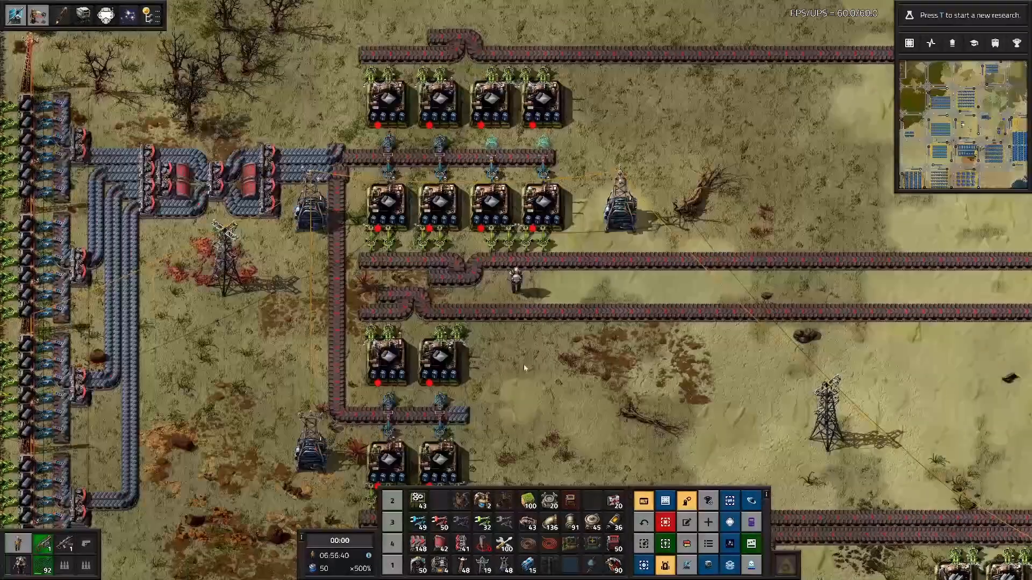
click(516, 171)
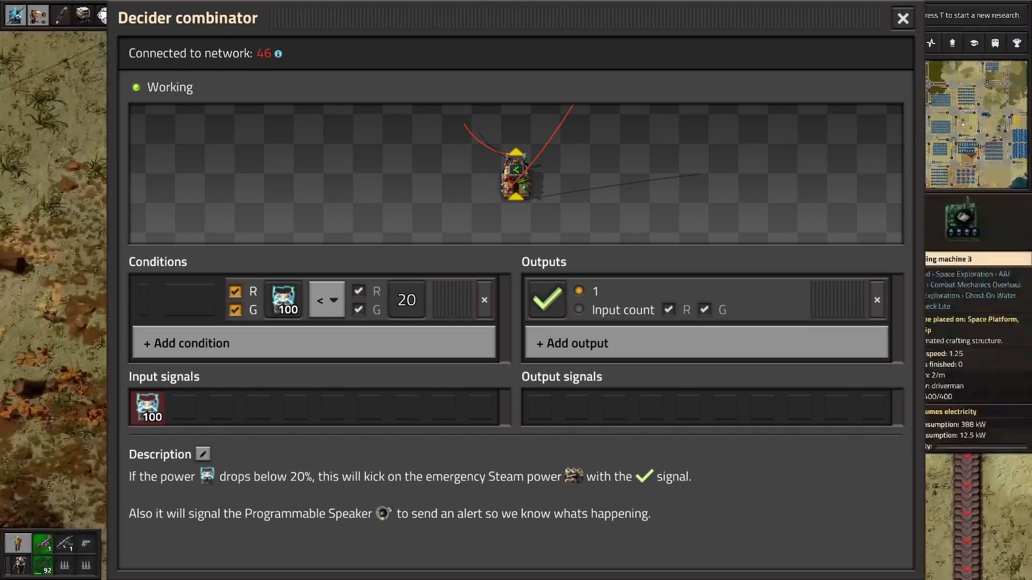
Step: Close the emergency-power Decider combinator window to see the assembler rows again
click(901, 18)
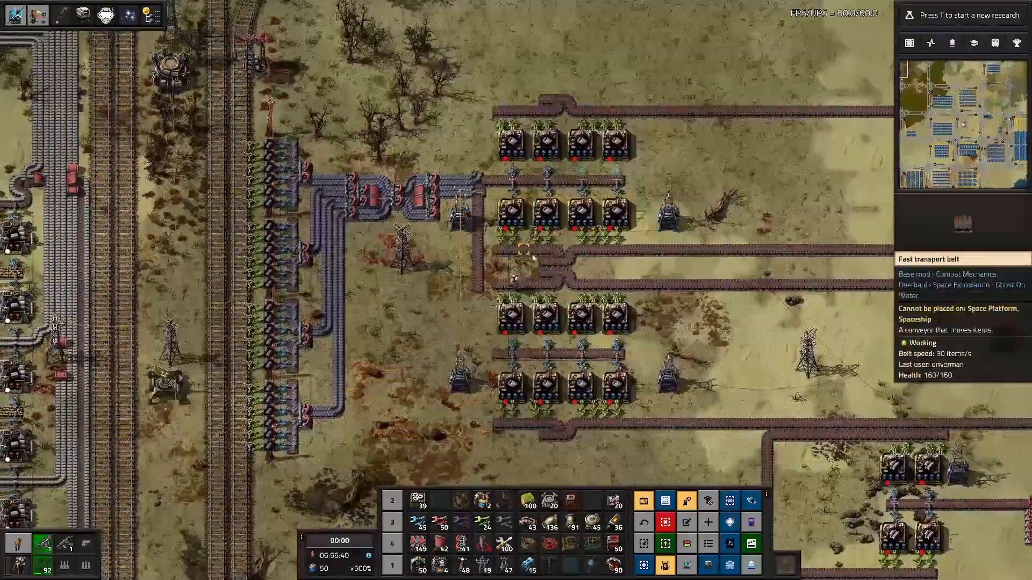
Step: Scroll to the train stop with a 10k condition, limit 1 and three trains
scroll(up, 3)
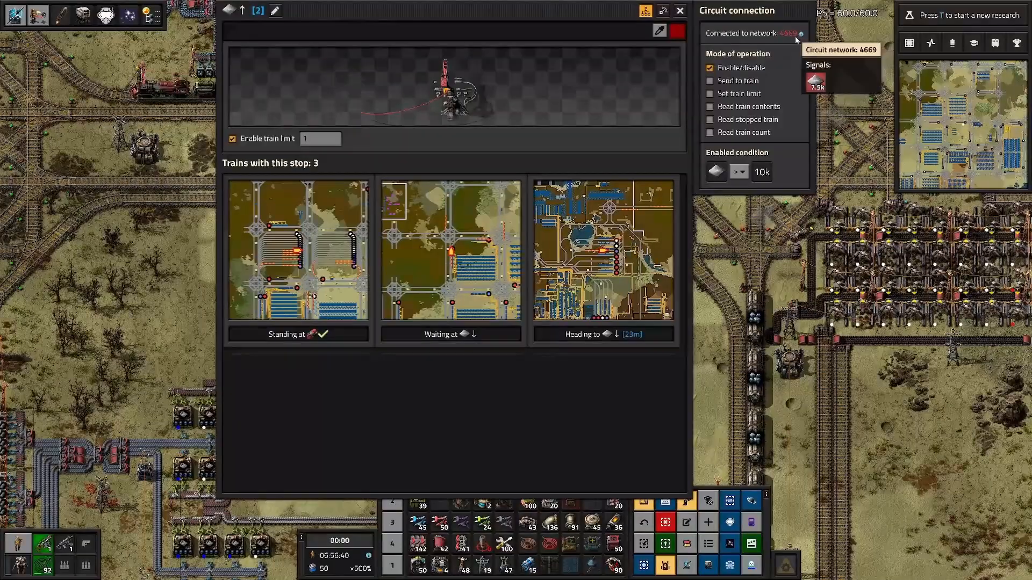
click(680, 10)
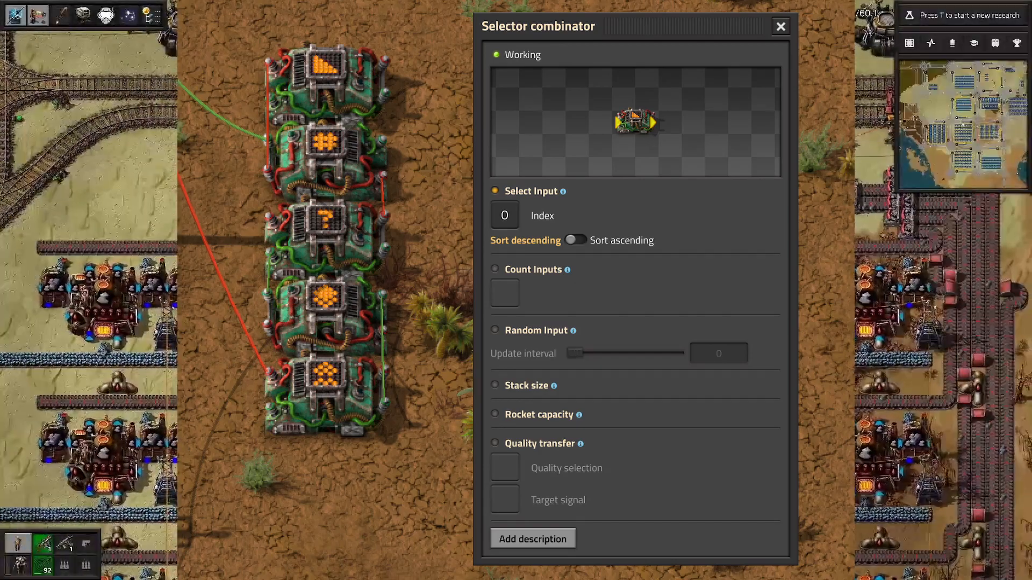
mouse_move(961, 223)
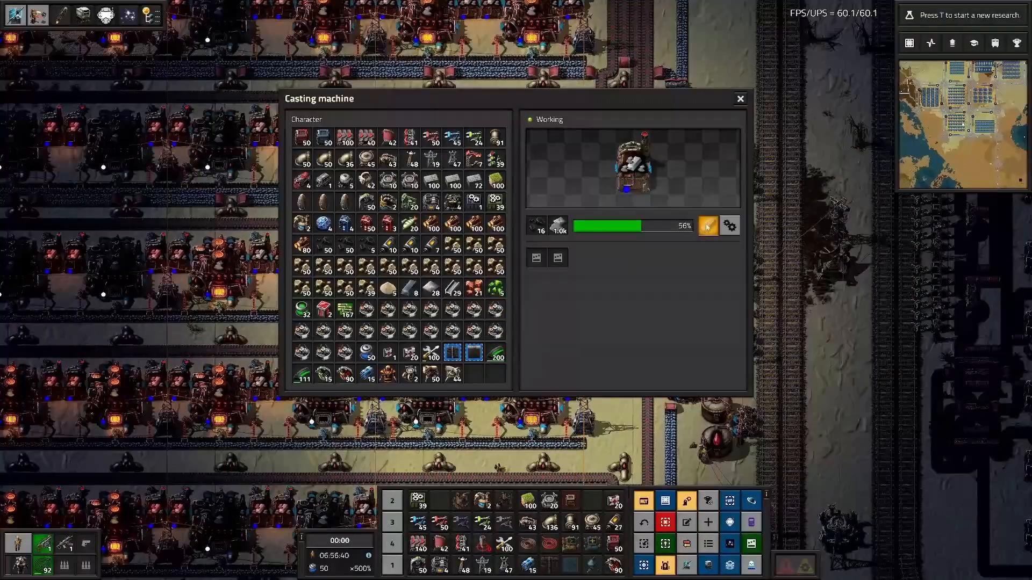
Step: Open the casting machine's window showing its current recipe and status
click(738, 98)
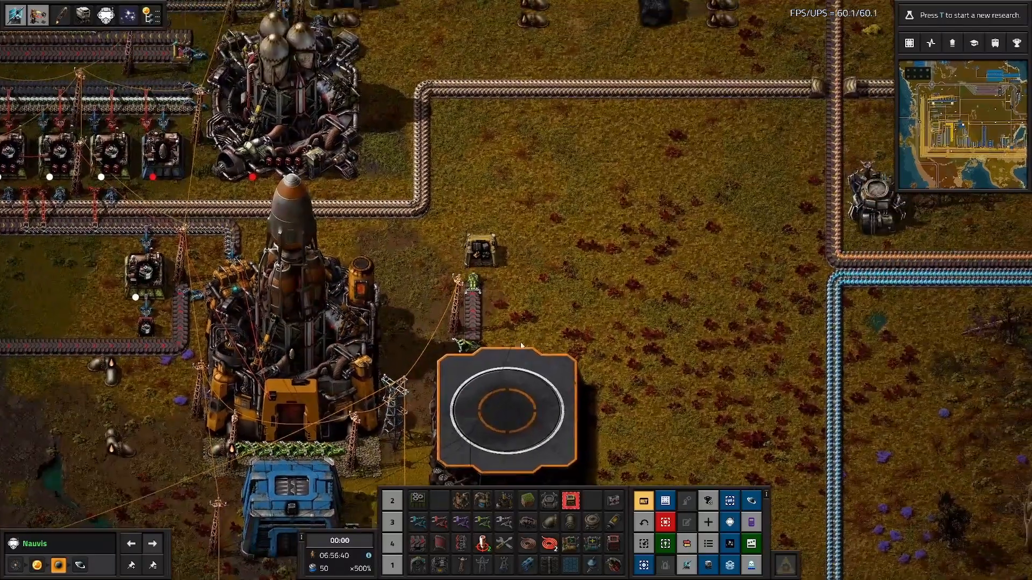
Step: Open the cargo landing pad and swap 'Nauvis Landing Pad' for a yellow logistics signal icon
click(503, 411)
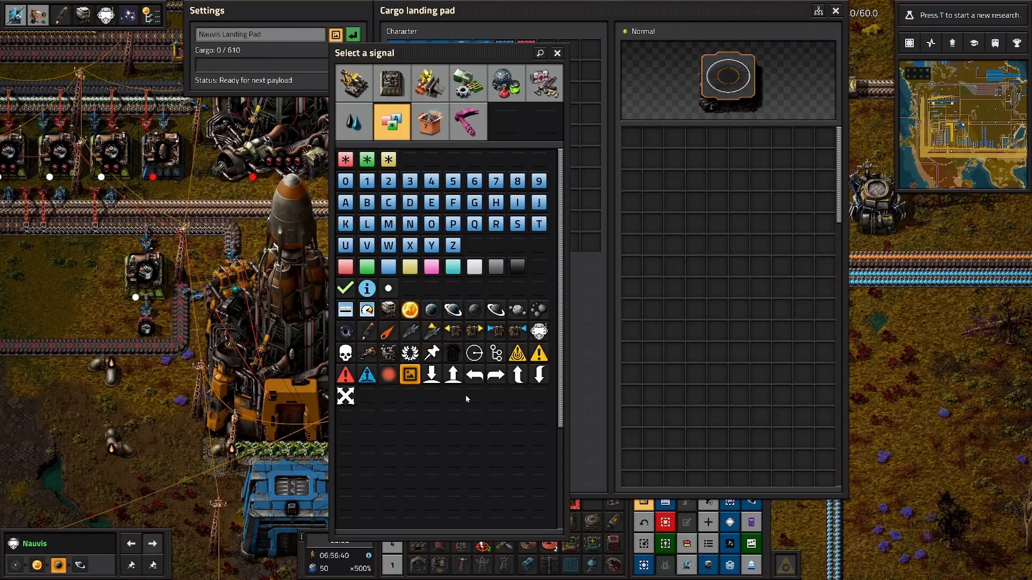
mouse_move(430, 182)
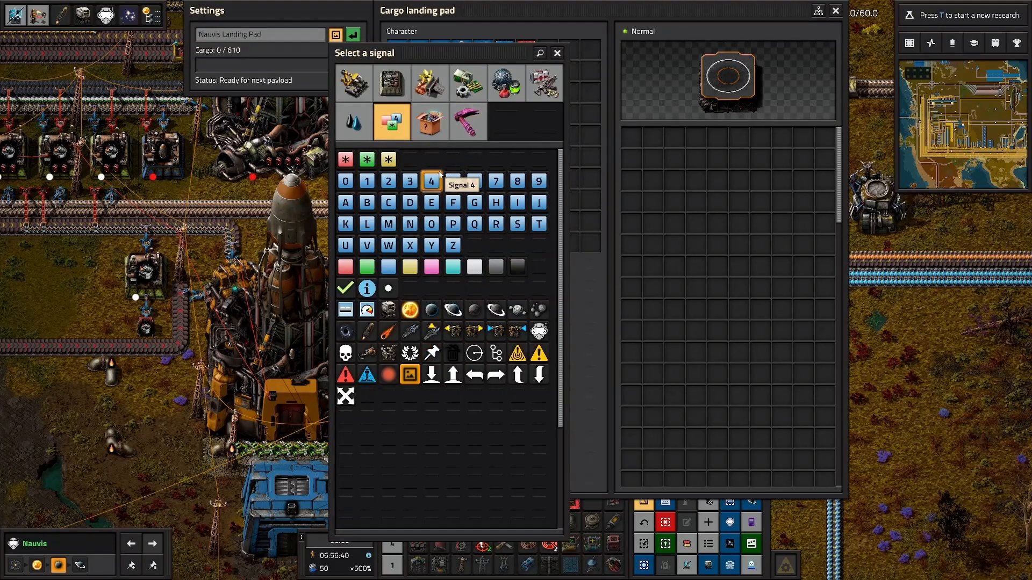
click(429, 121)
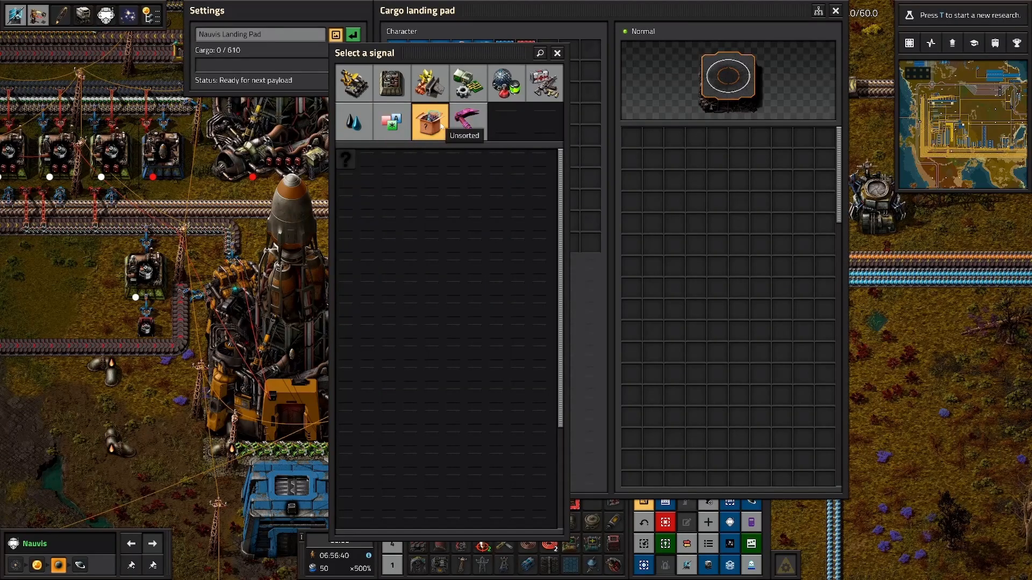
click(557, 52)
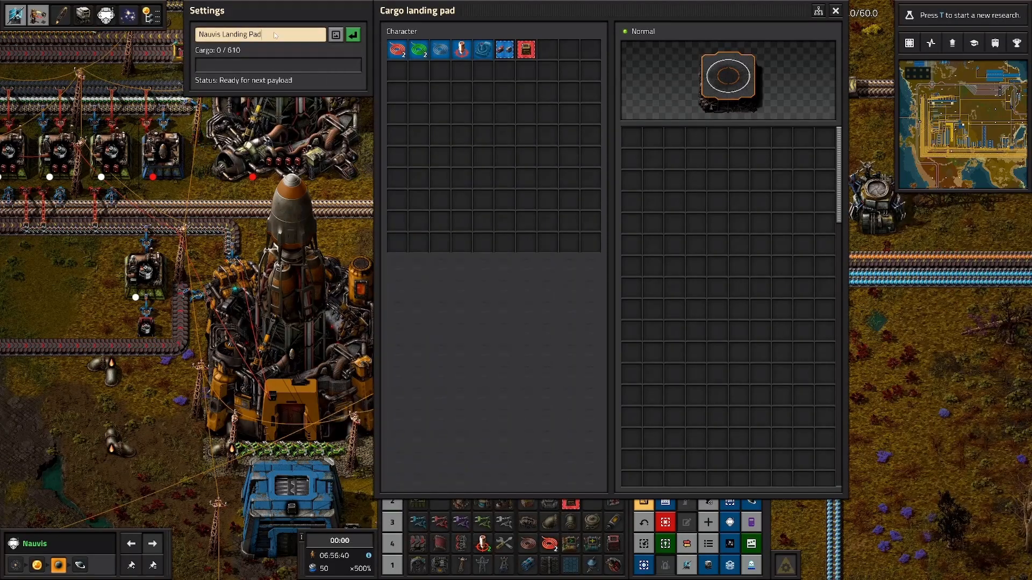
click(335, 34)
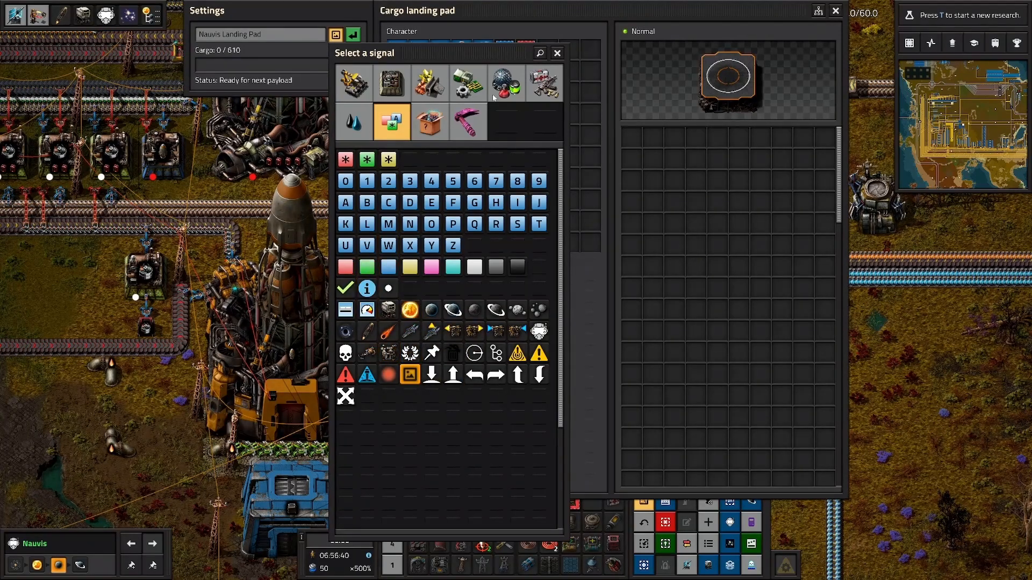
mouse_move(538, 352)
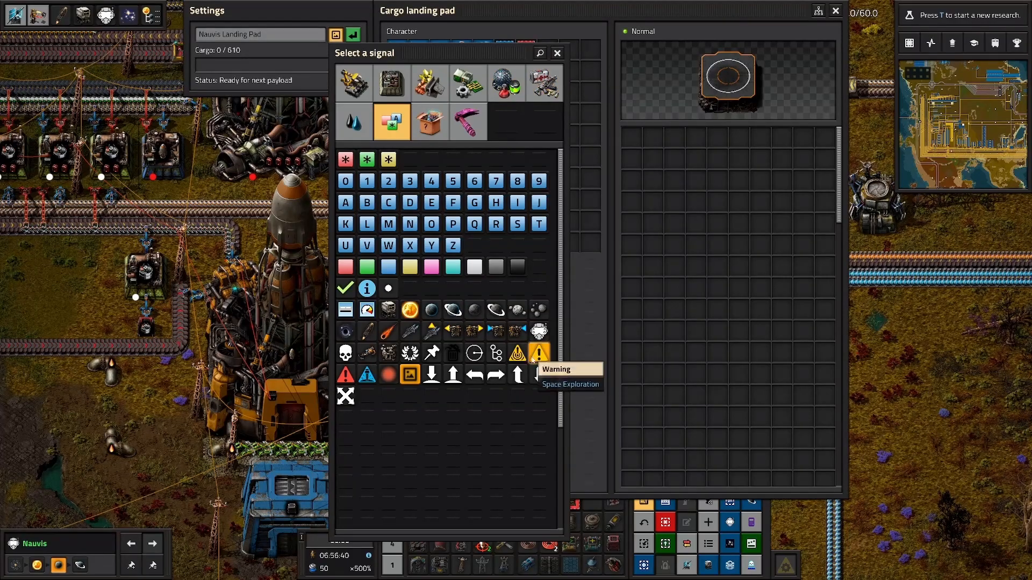
click(354, 83)
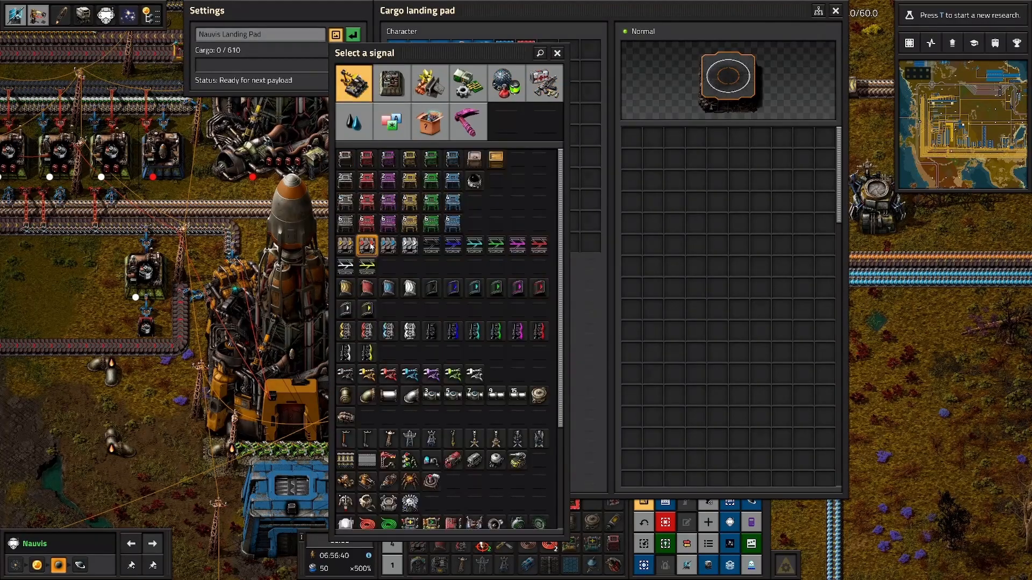
click(391, 123)
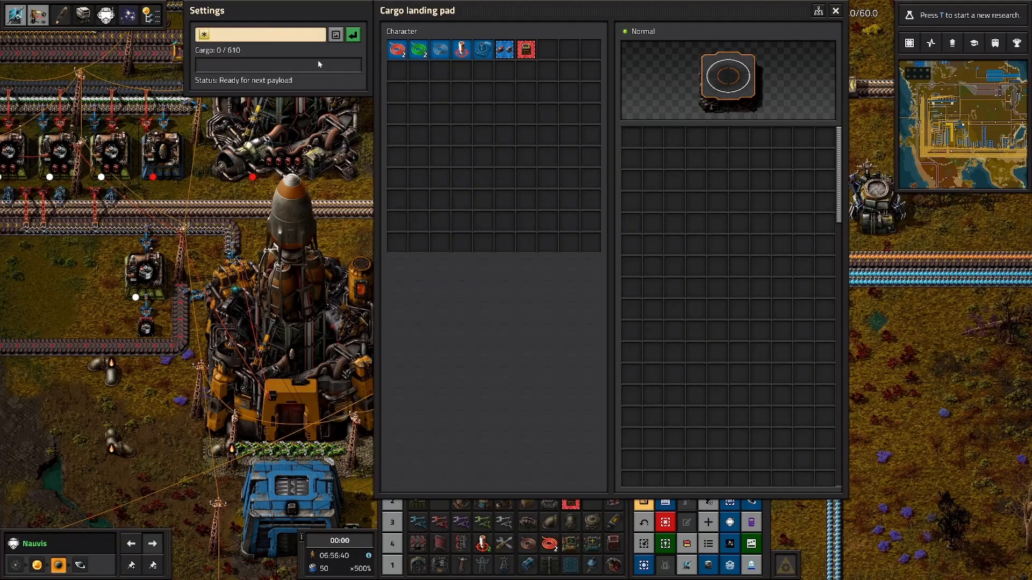
Step: Confirm the landing pad name as the yellow signal icon plus a down arrow
click(353, 34)
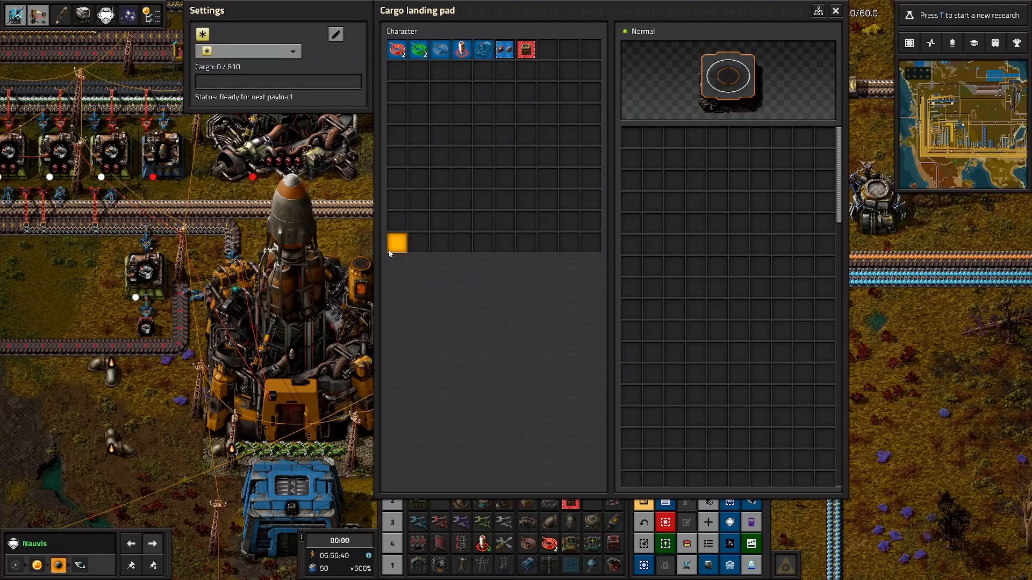
click(247, 52)
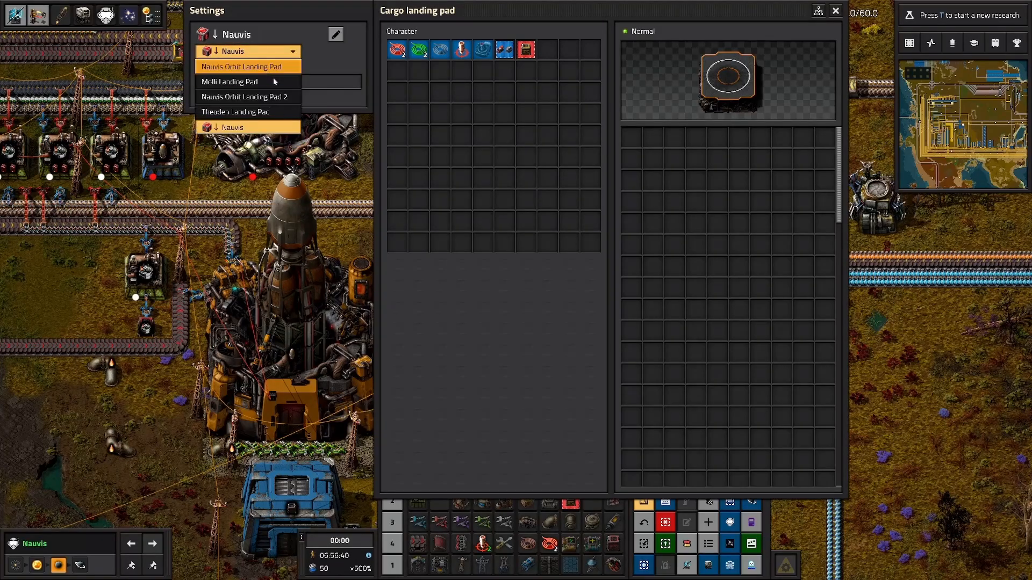
click(242, 67)
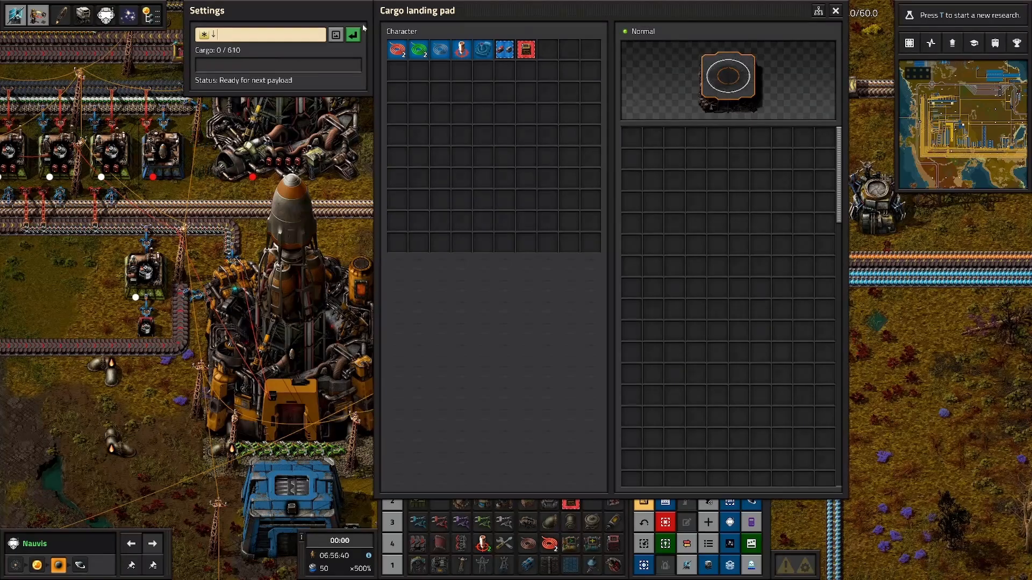
click(354, 35)
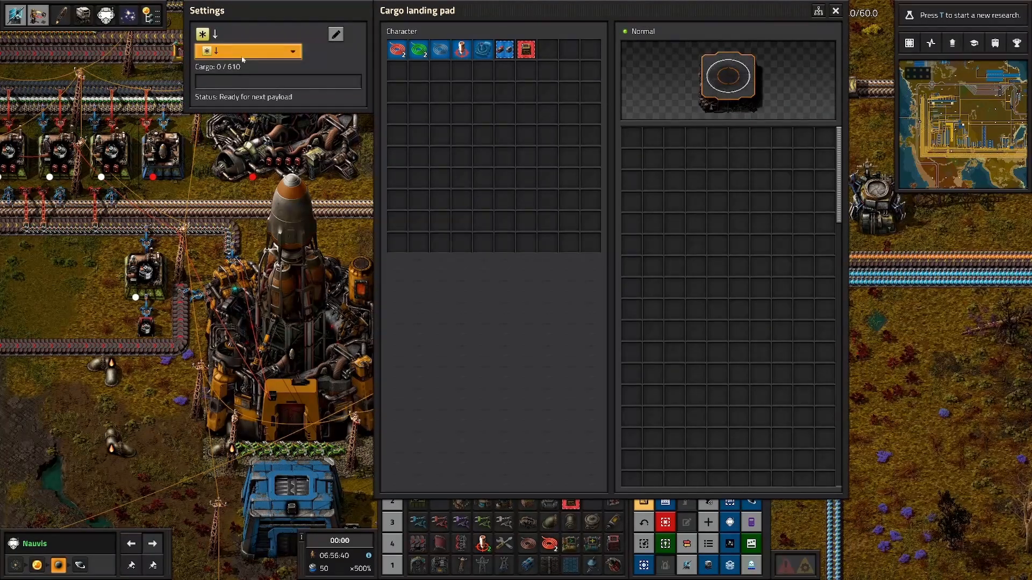